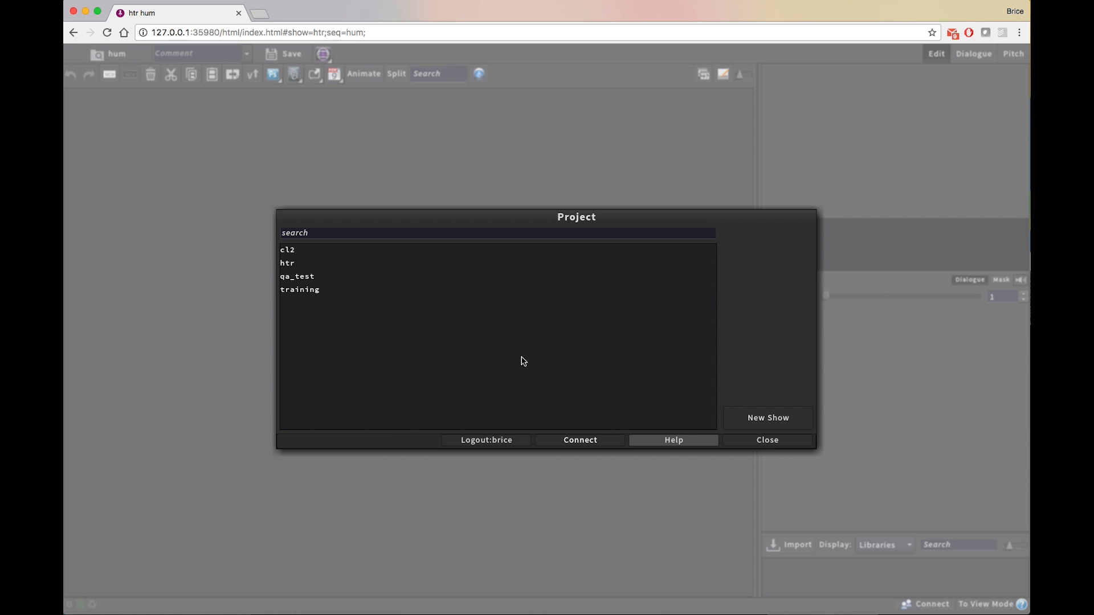
mouse_move(517, 361)
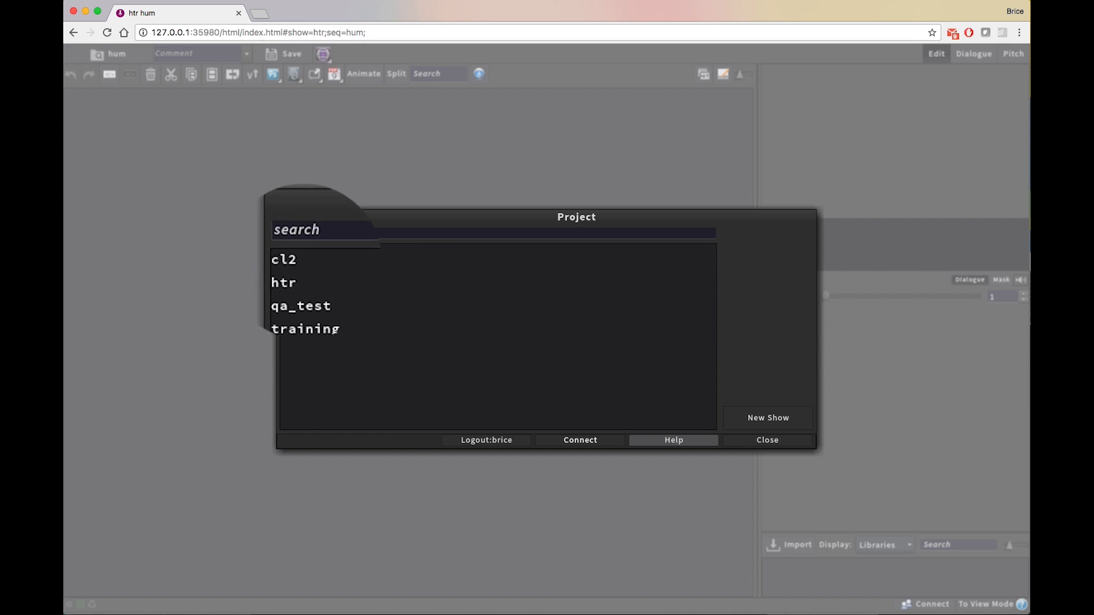
Open the cl2 show, search its episodes for 'episode', then switch to the htr show.
left_click(283, 260)
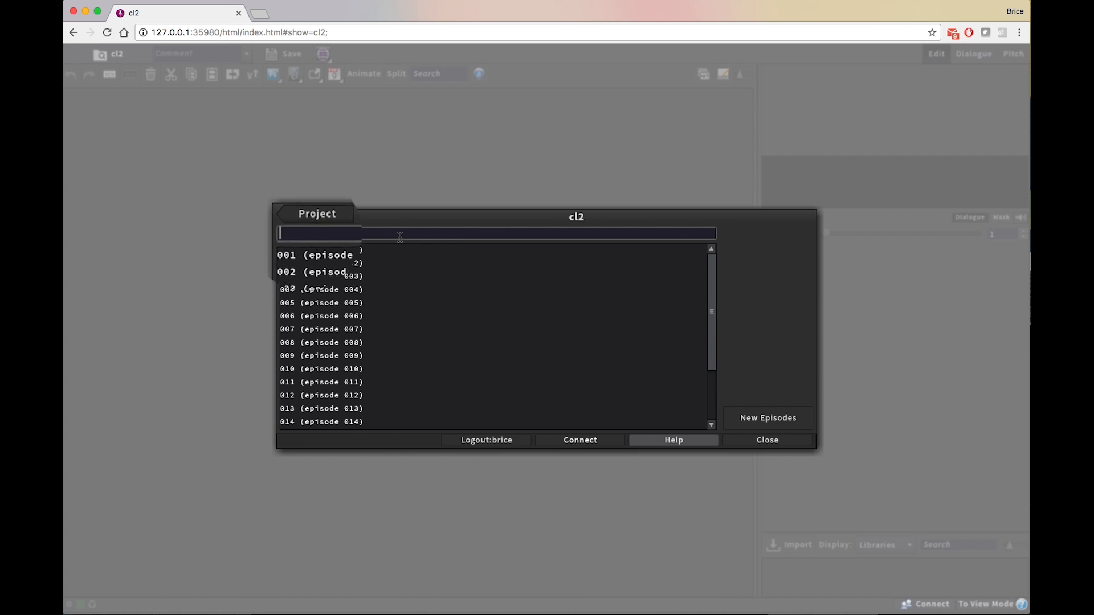
type("episode 005")
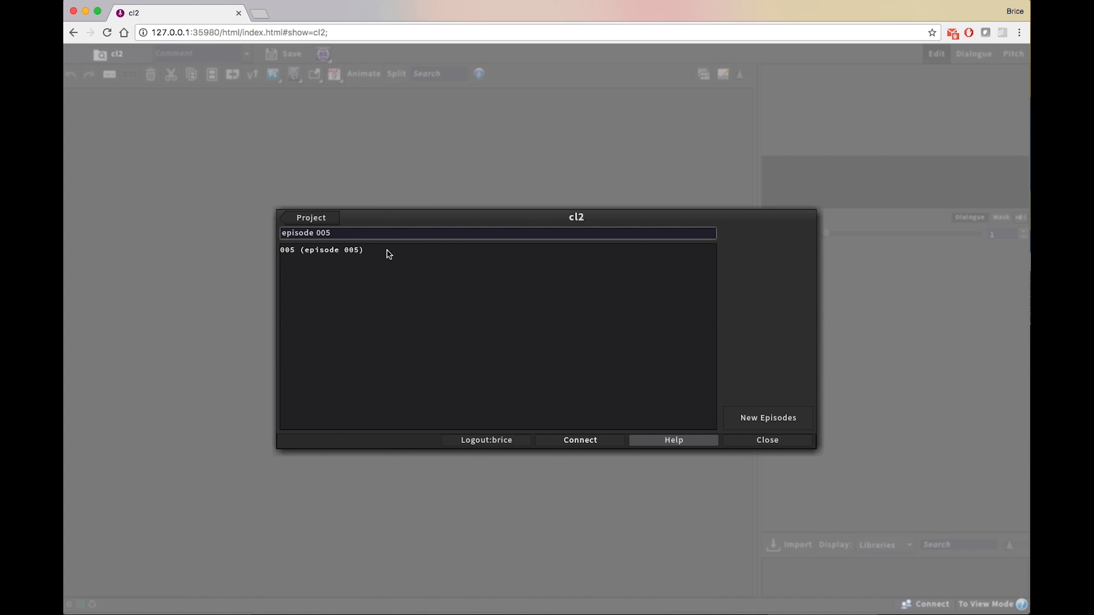
mouse_move(362, 256)
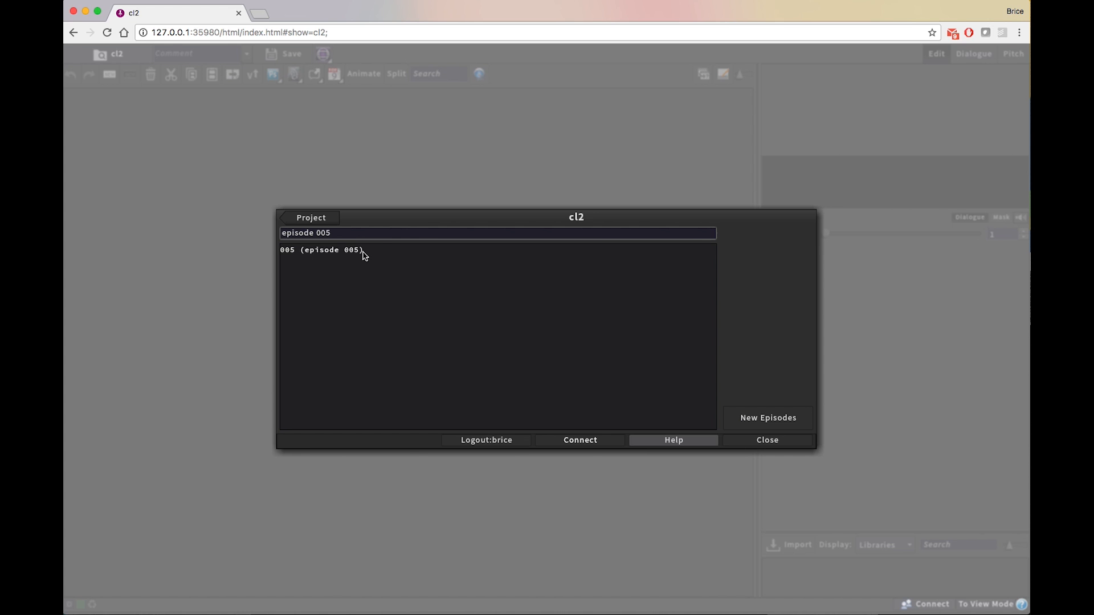
double_click(324, 250)
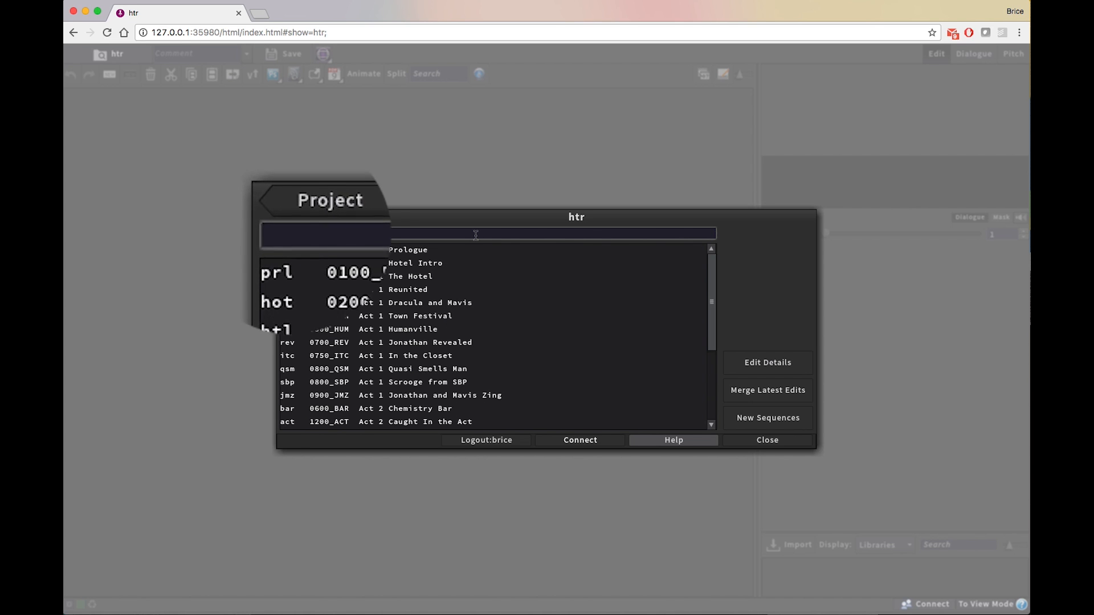
Search htr's sequences for 'hot', 'humanville', '0250', then 'Act 1'.
type("hot")
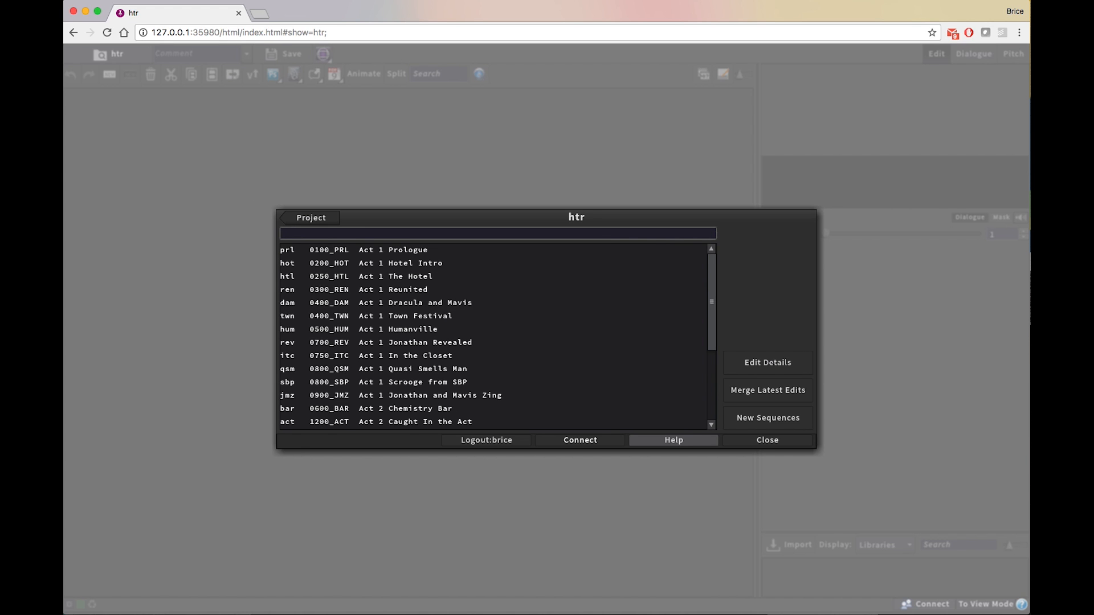
type("humanville")
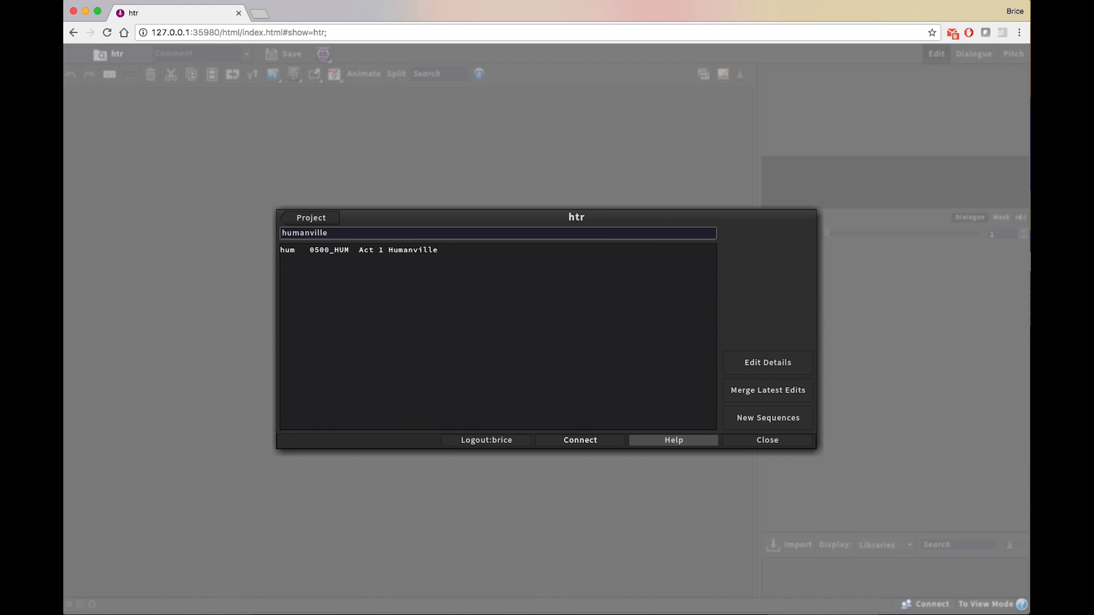
type("0250")
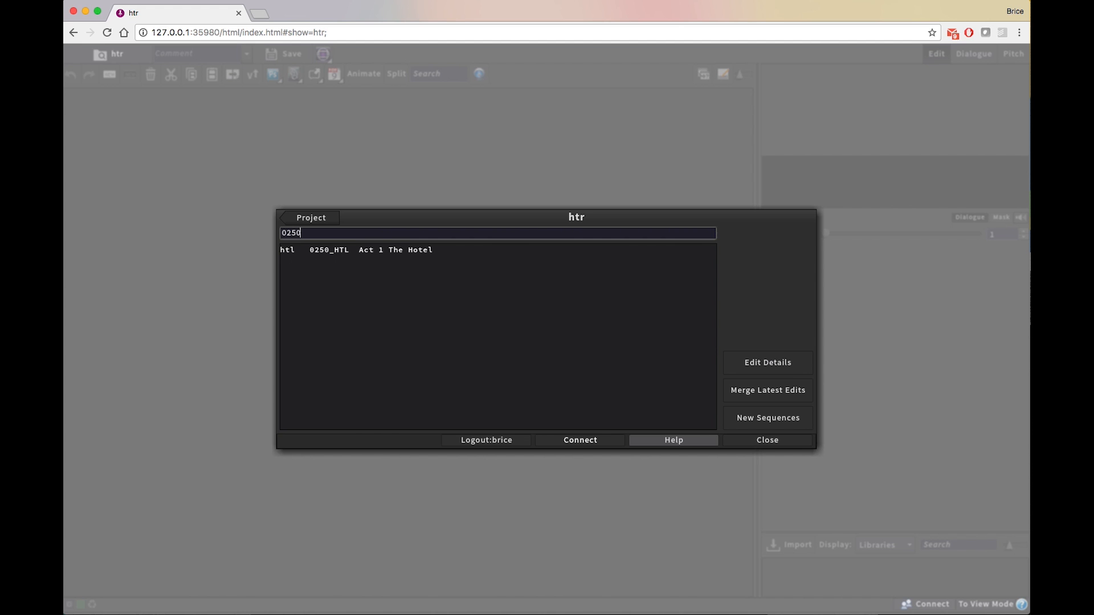
type("Act 1")
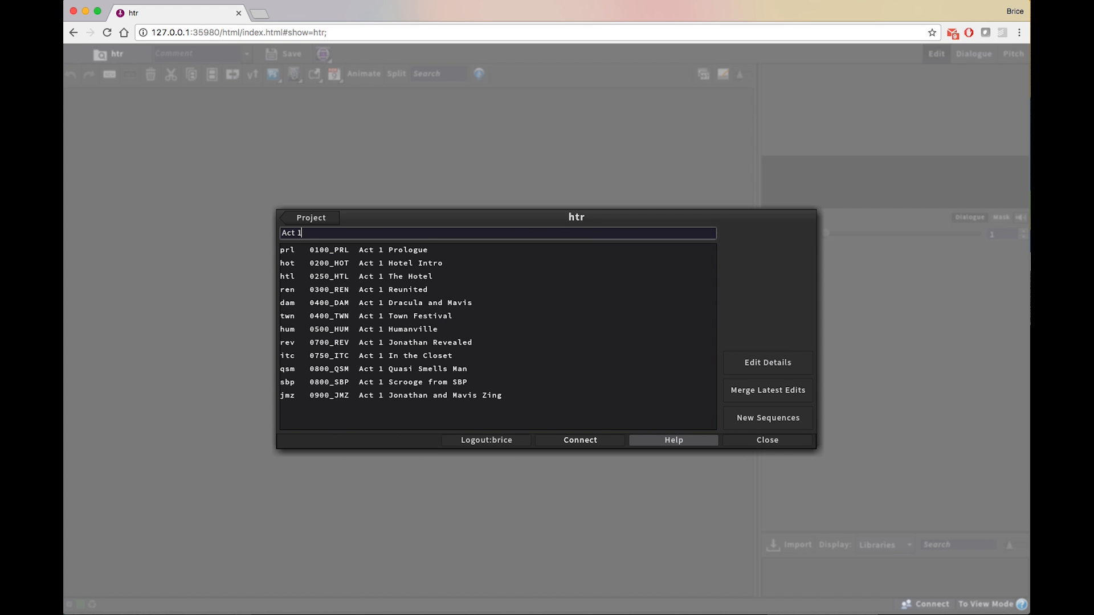
mouse_move(446, 277)
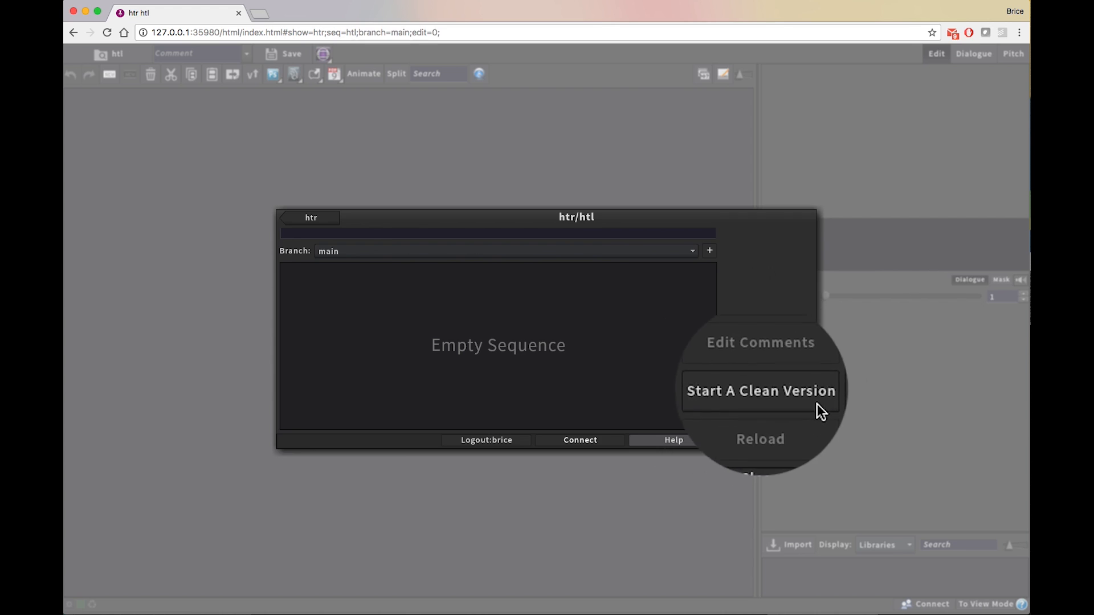
Start a clean version of The Hotel sequence and add its first blank panel.
left_click(760, 391)
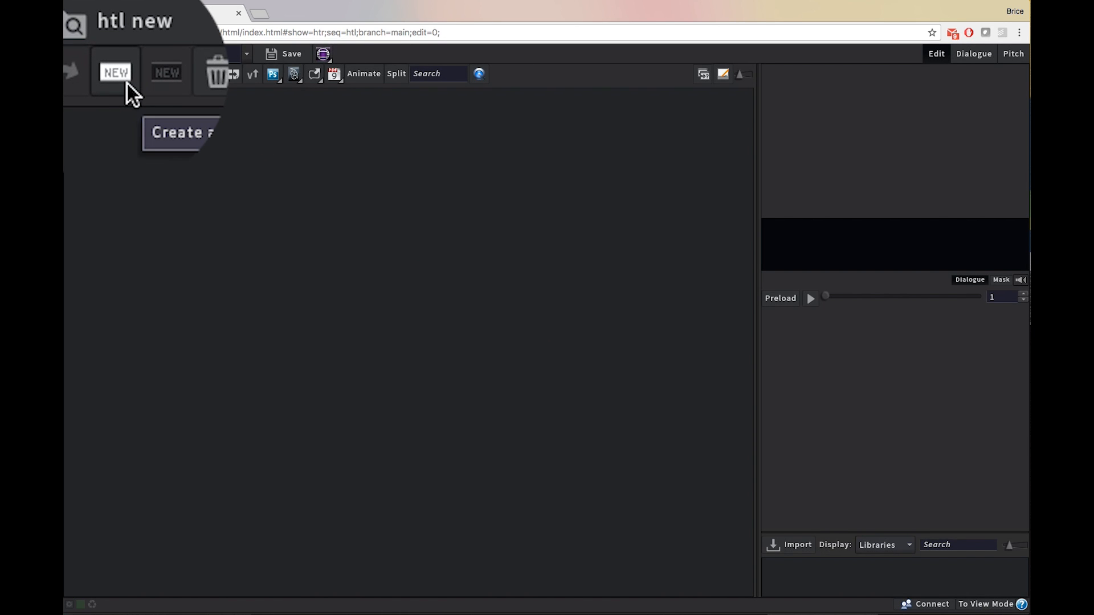
left_click(114, 72)
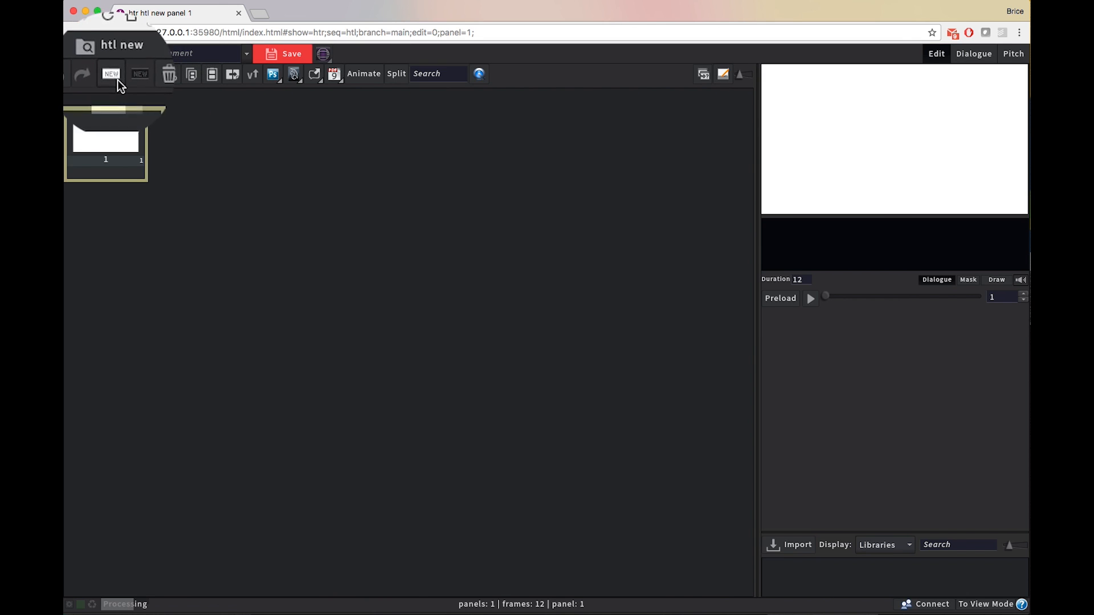
Add another blank panel to The Hotel sequence.
left_click(110, 74)
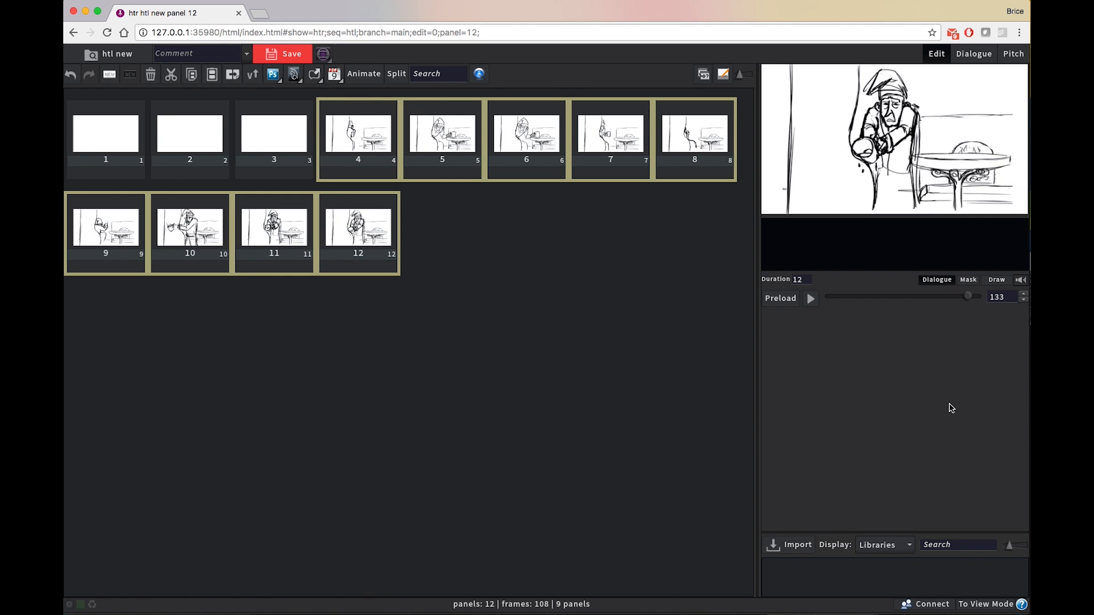
mouse_move(879, 394)
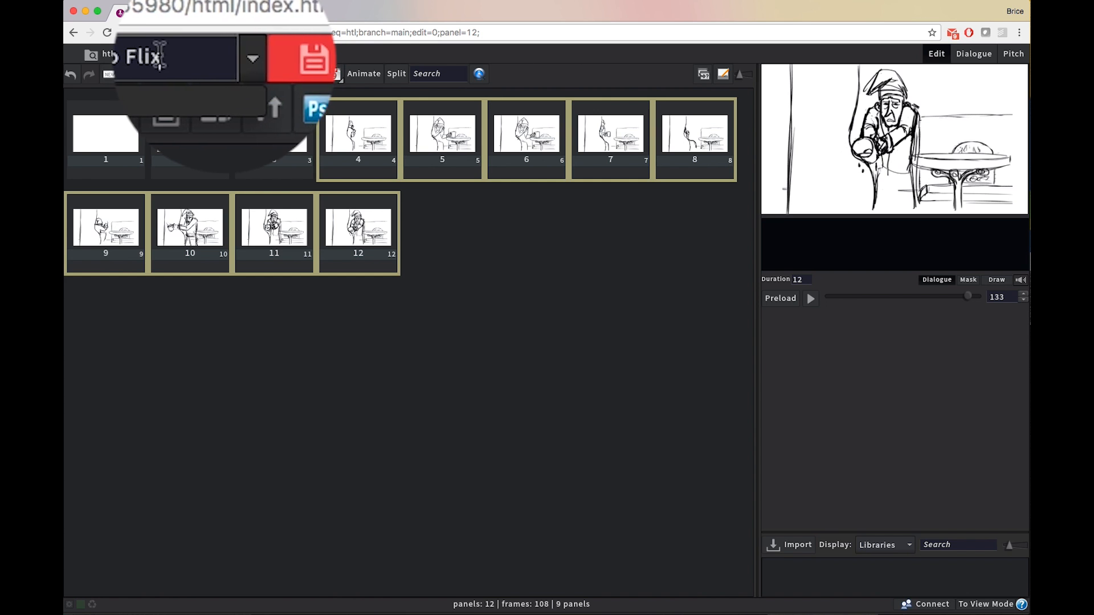
Save The Hotel sequence as v1 with the comment 'import to Flix'.
left_click(304, 56)
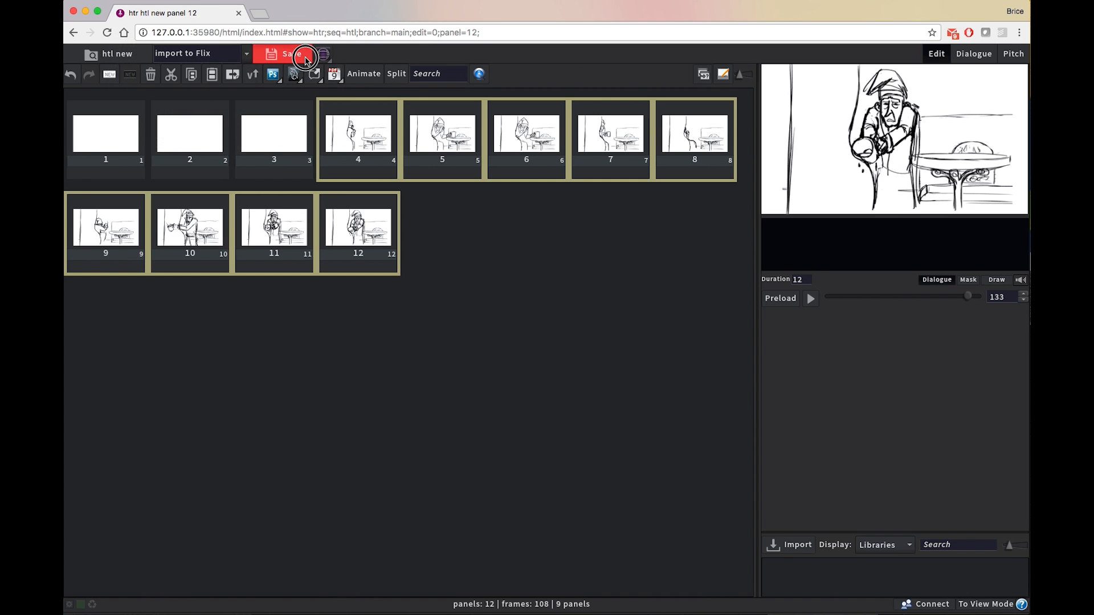
left_click(288, 54)
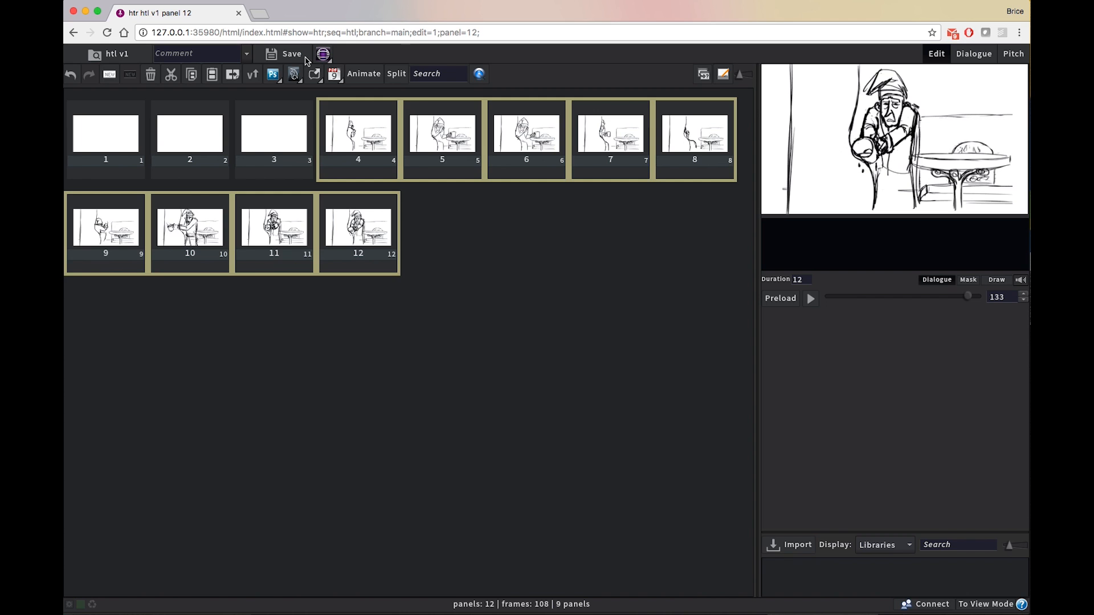
mouse_move(118, 65)
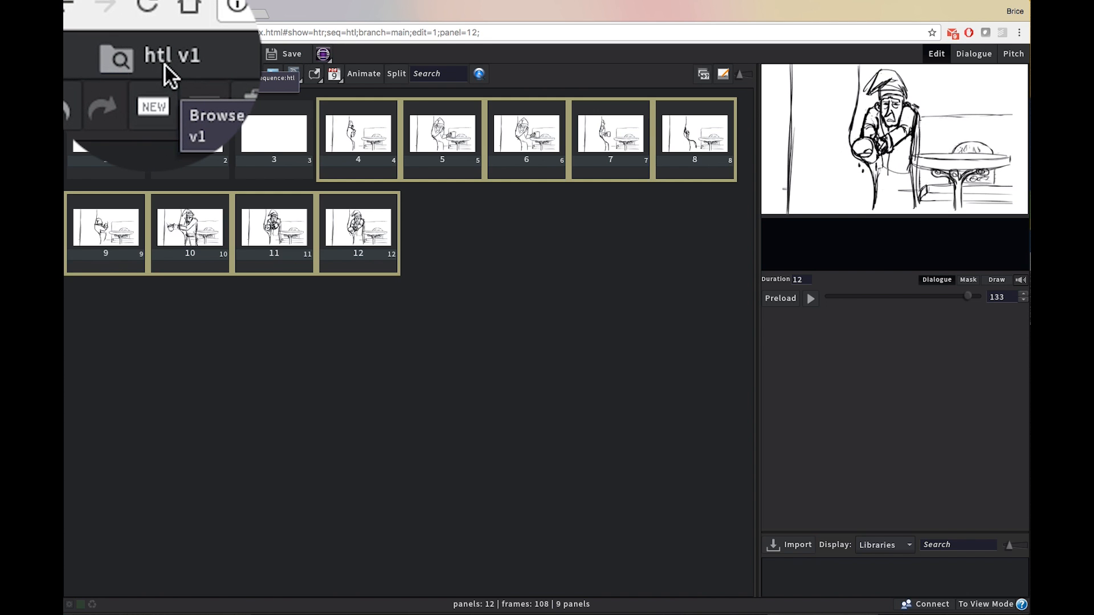
Browse the htl version history, showing v1 'import to Flix' and an autosave, and edit its comments.
left_click(117, 57)
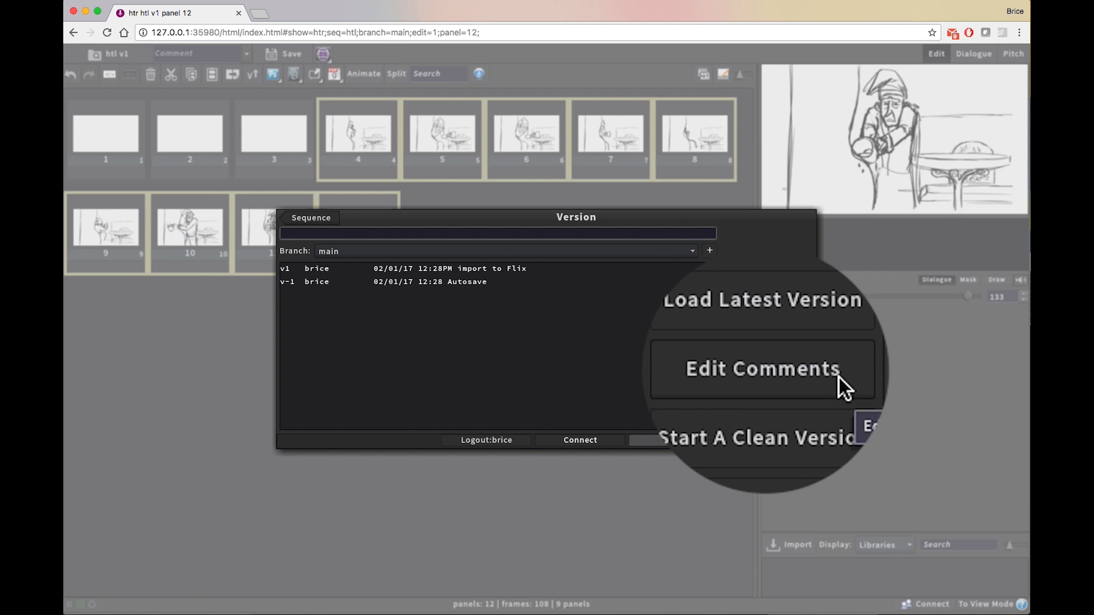
left_click(763, 369)
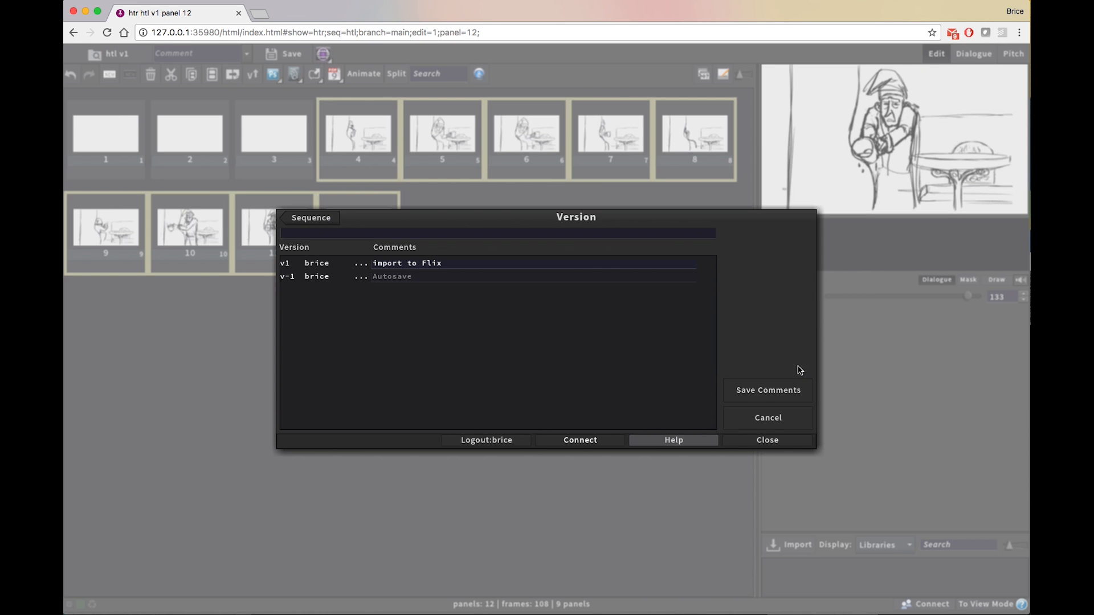
left_click(411, 263)
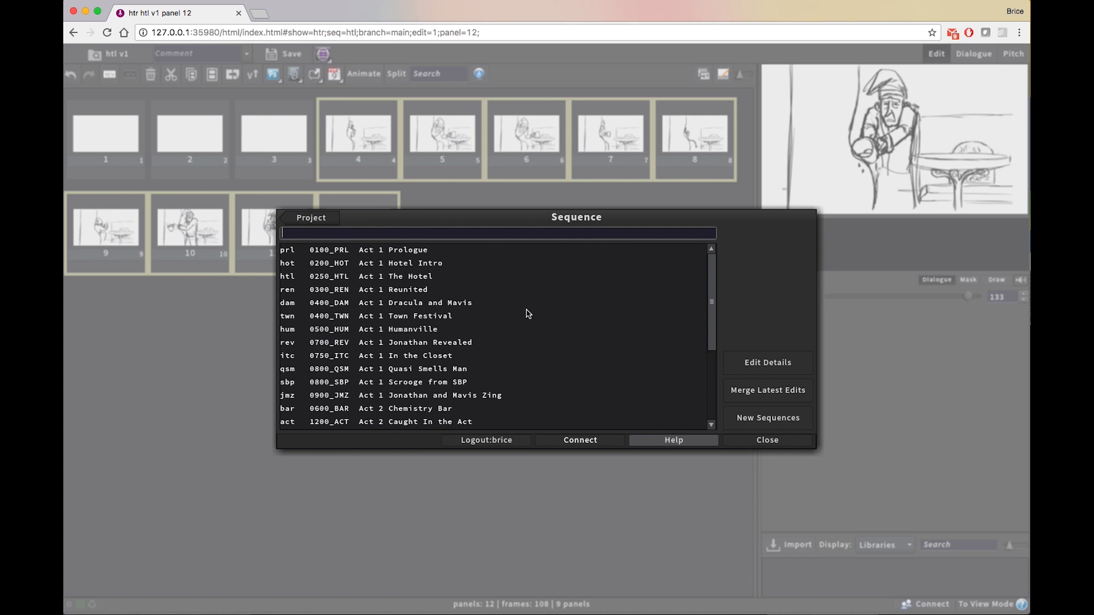
Search the htr sequence list for 'huma'.
type("huma")
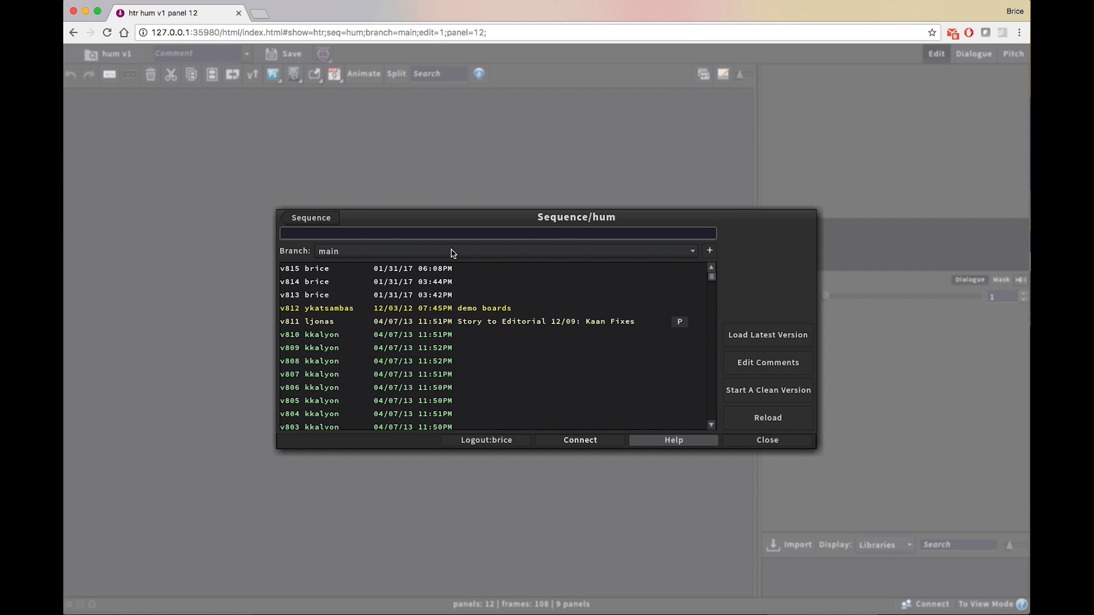
Filter hum's versions by 'screen', then clear the search to list all versions.
type("screening")
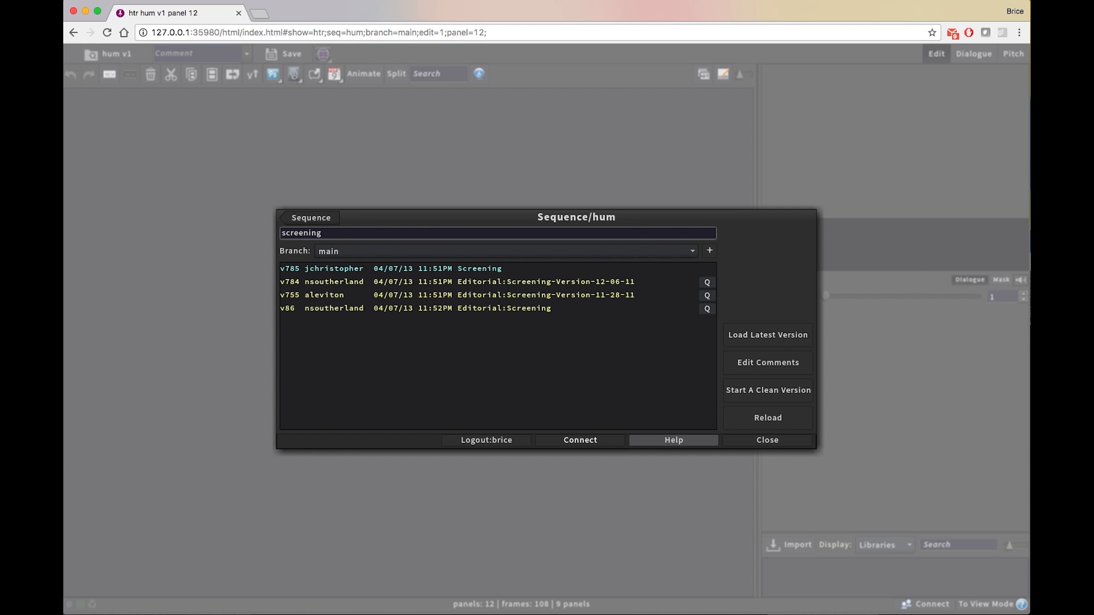
key("Backspace")
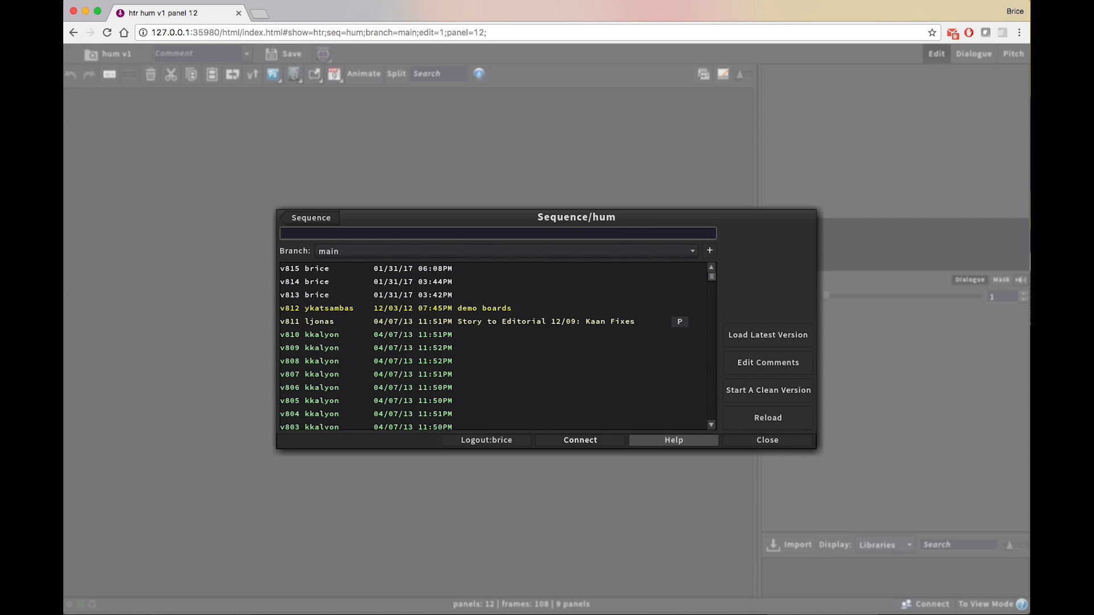
mouse_move(797, 348)
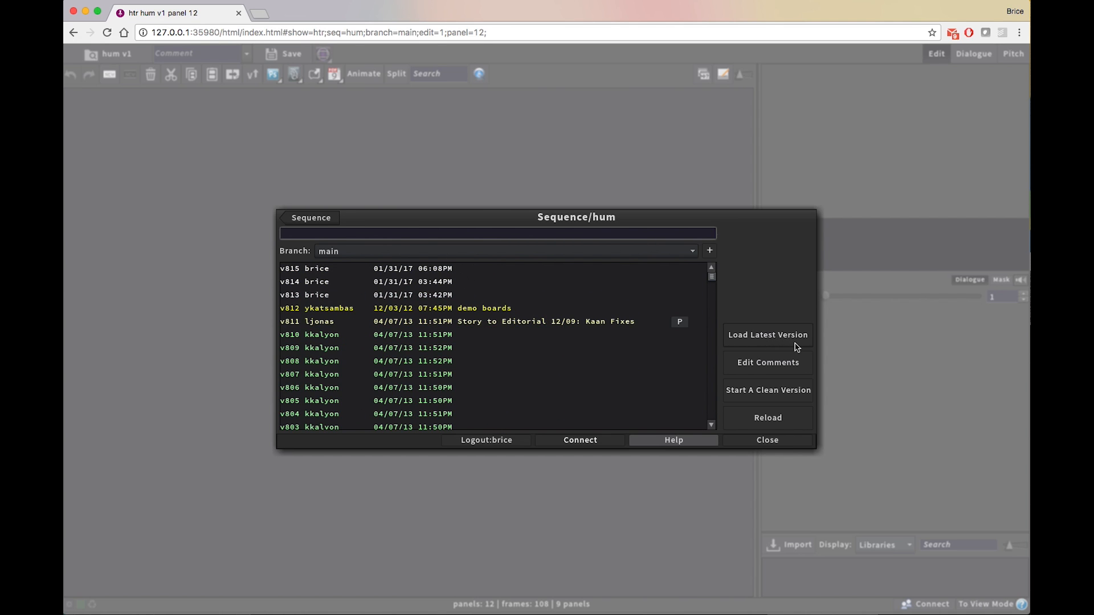